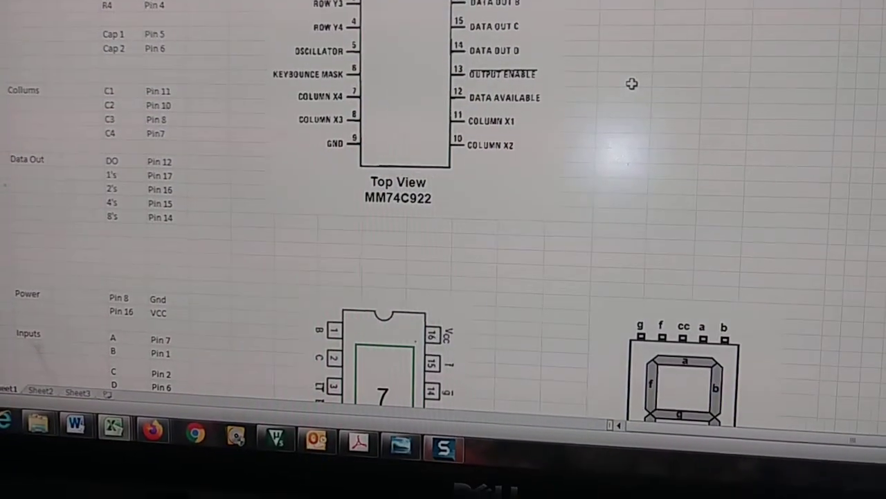
pyautogui.scroll(-3)
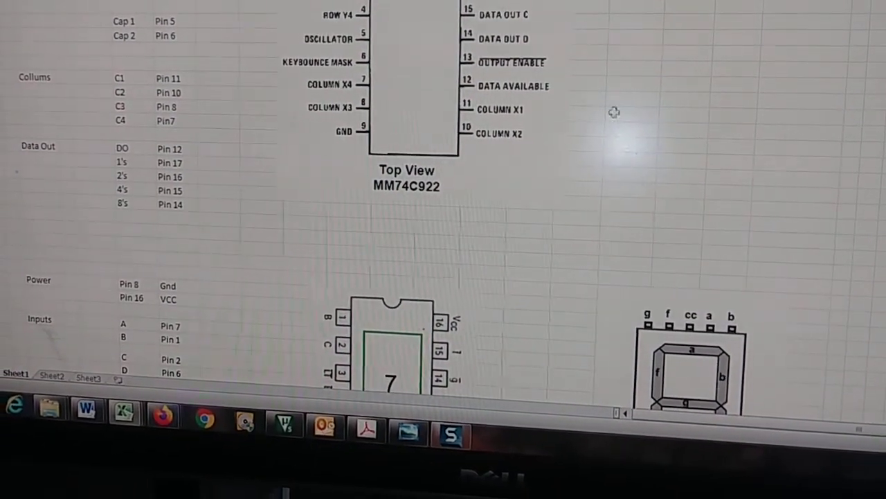
pyautogui.scroll(-3)
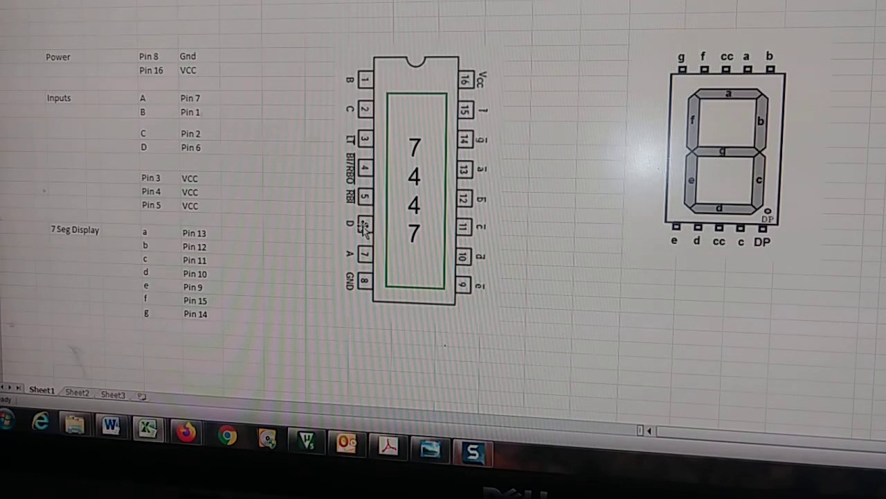
pyautogui.moveTo(367, 201)
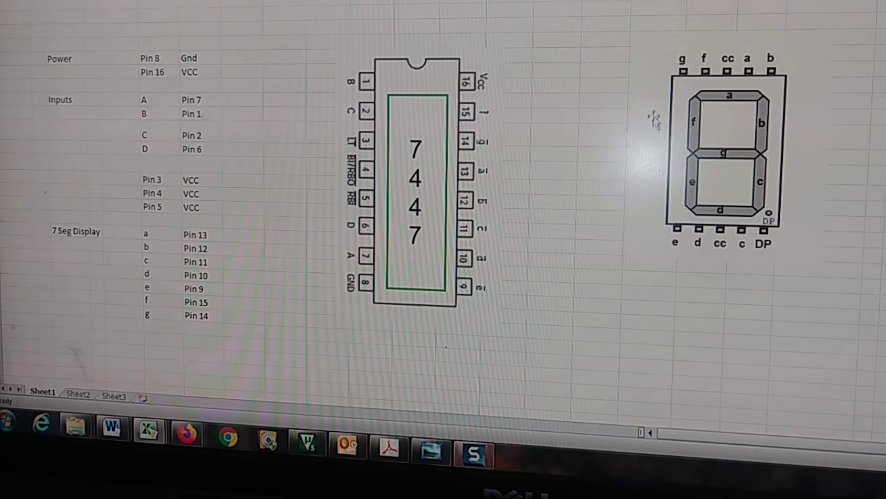
pyautogui.moveTo(474, 114)
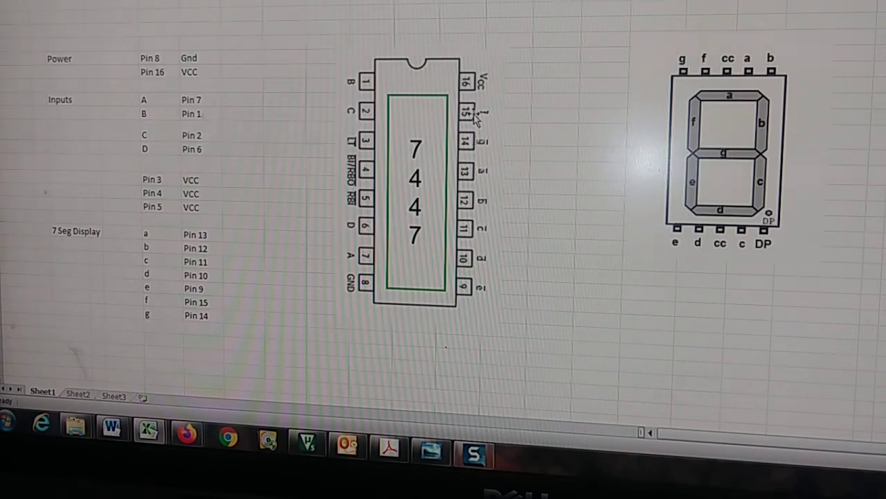
pyautogui.moveTo(482, 201)
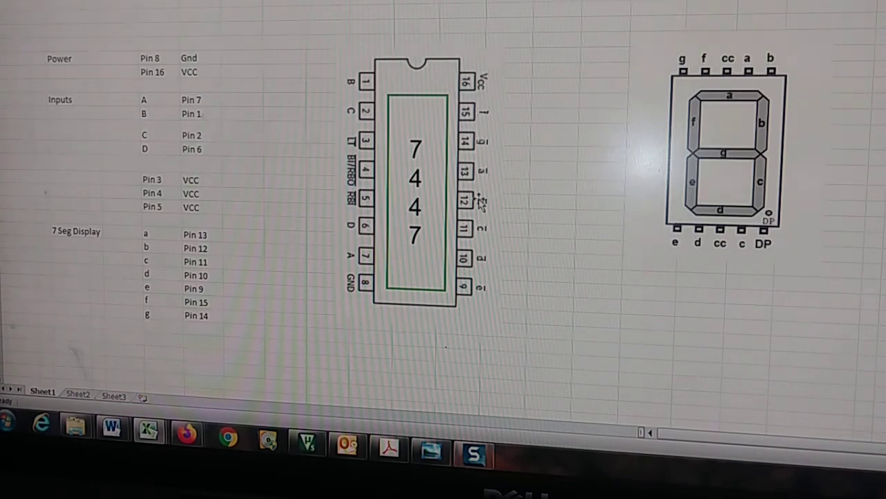
pyautogui.moveTo(488, 117)
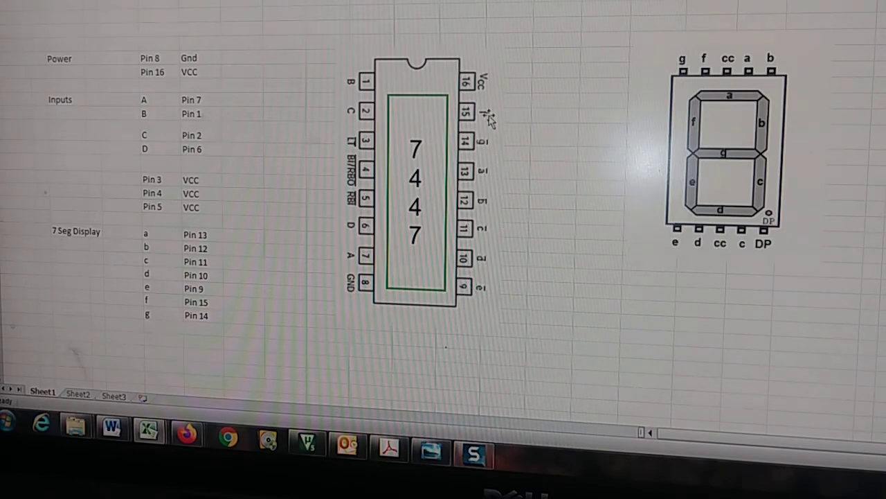
pyautogui.moveTo(703, 72)
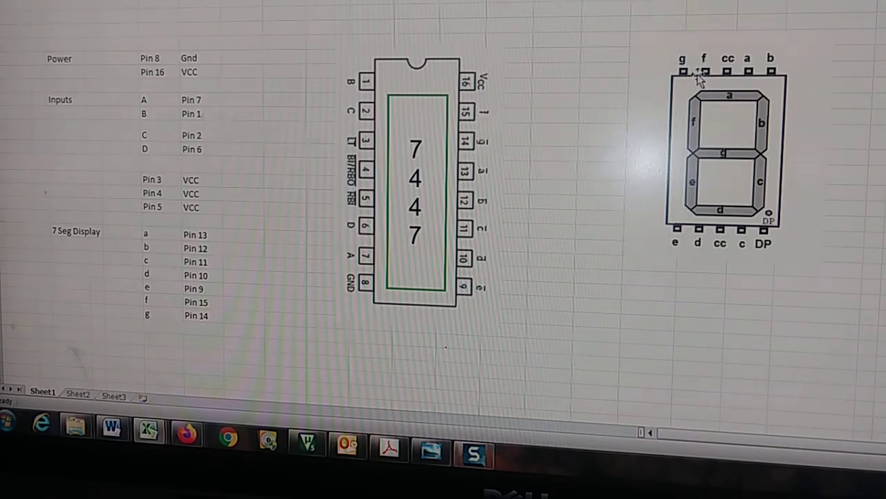
pyautogui.moveTo(737, 190)
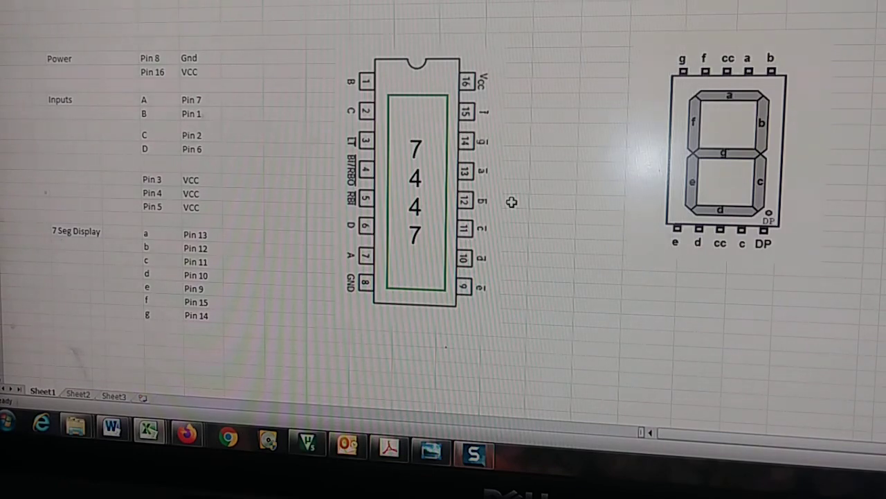
pyautogui.moveTo(453, 194)
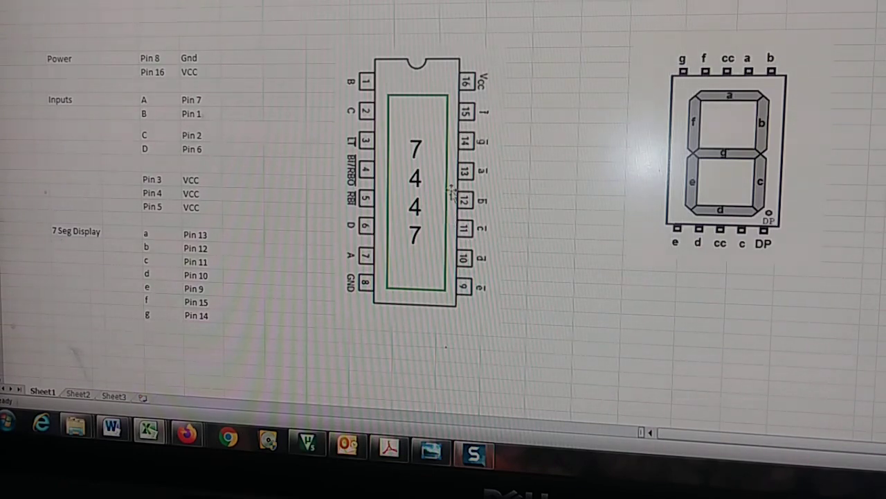